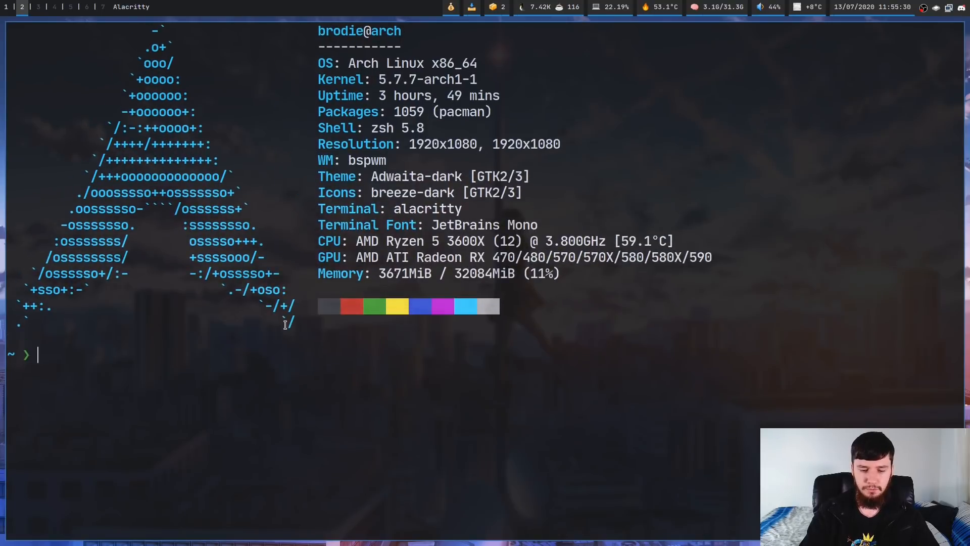
Read the mkfifo manual page, then create the named pipe /tmp/xobpipe
type("man mkfi")
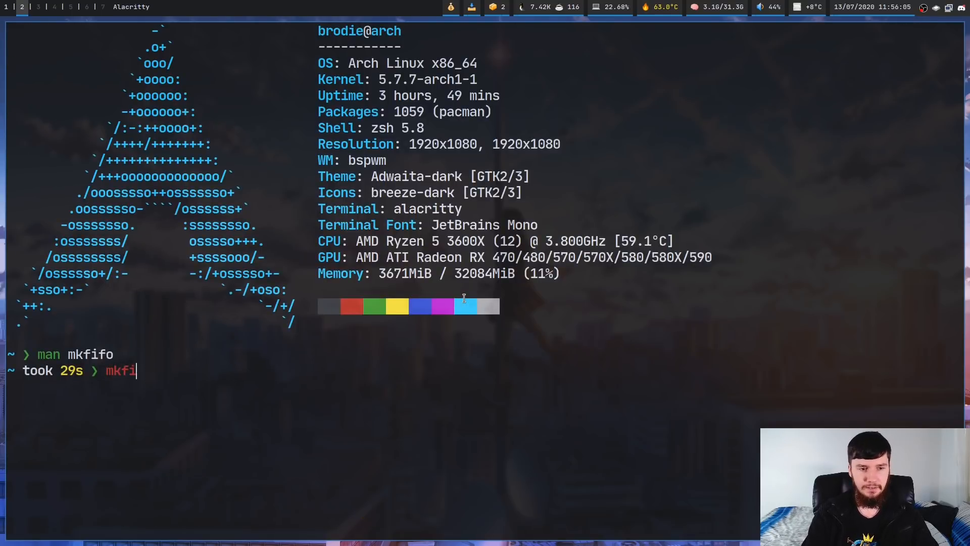
type("fo /tmp/xobp")
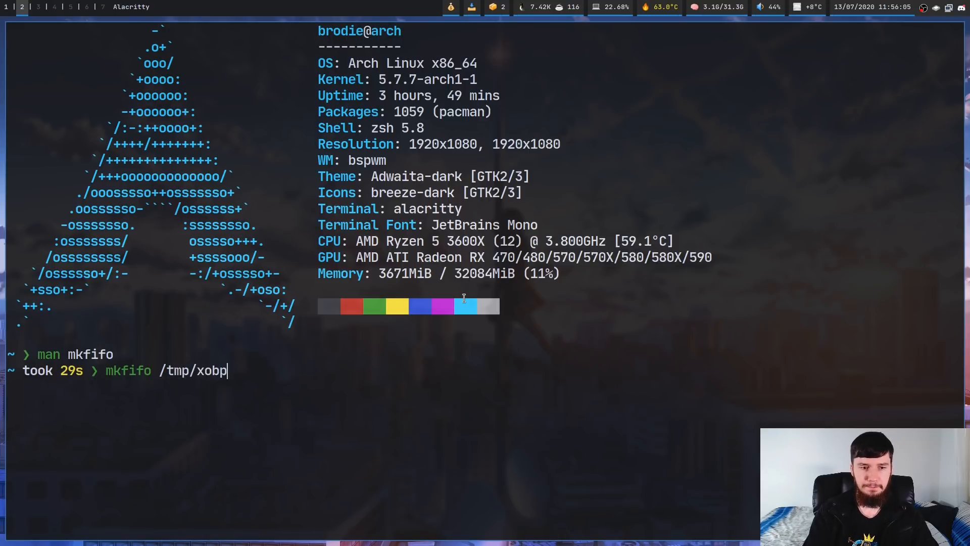
type("ipe")
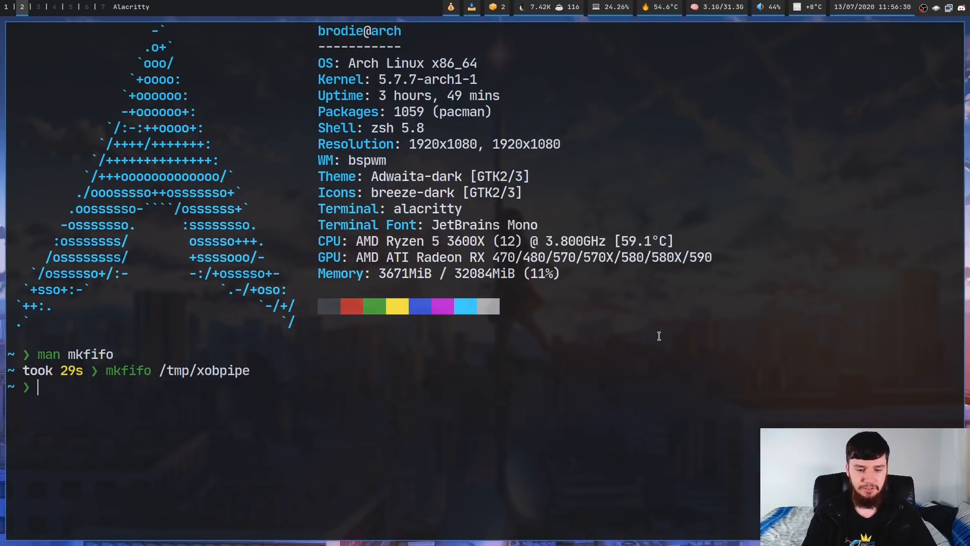
Read tail's manual page for the follow option and quit it
type("tail -")
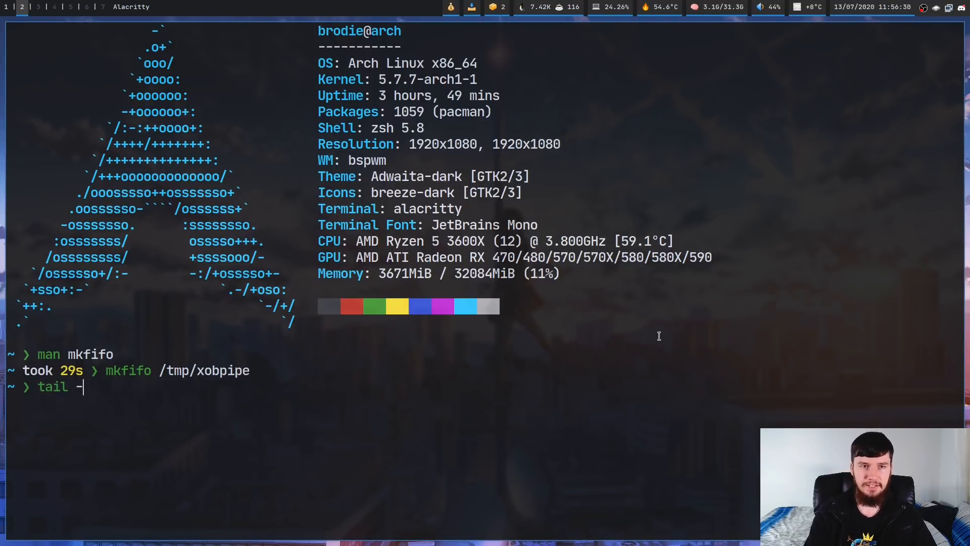
type("man")
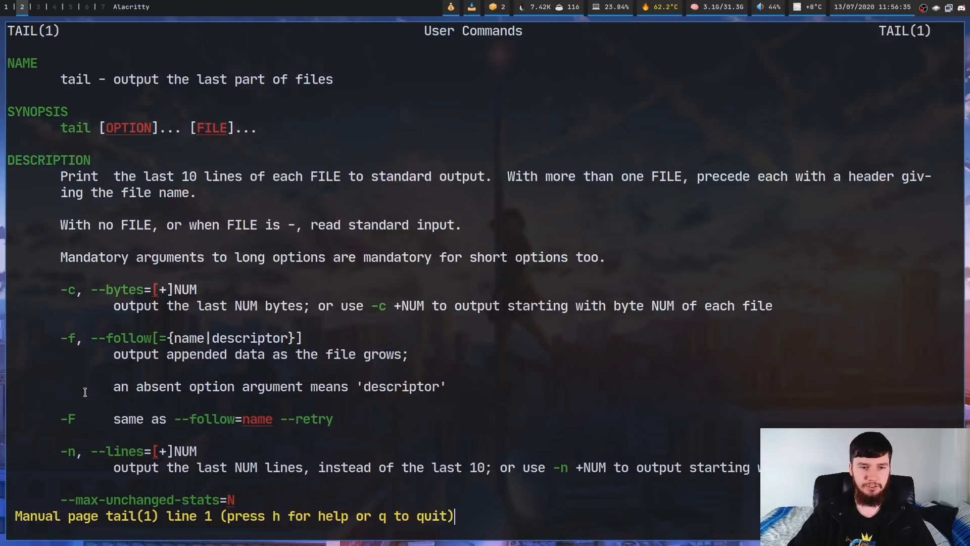
mouse_move(399, 327)
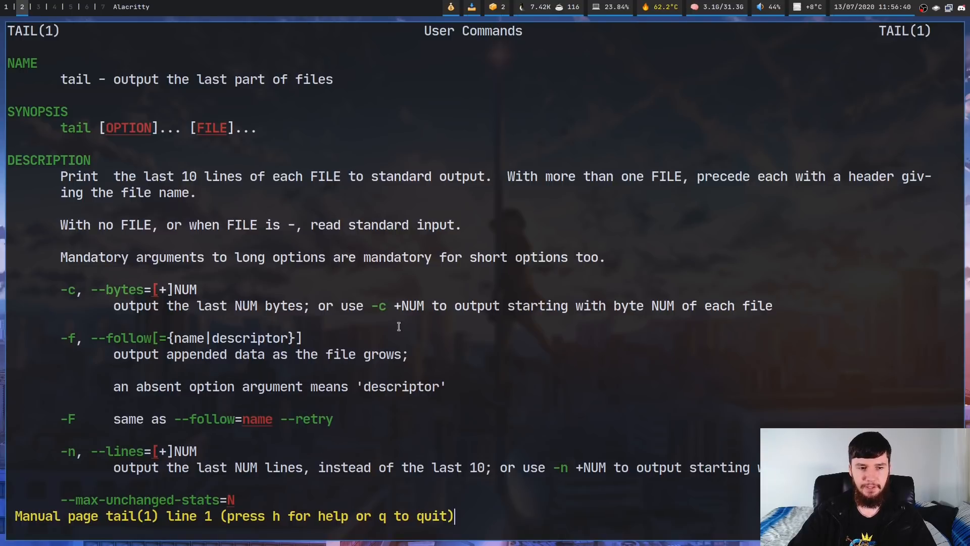
key("q")
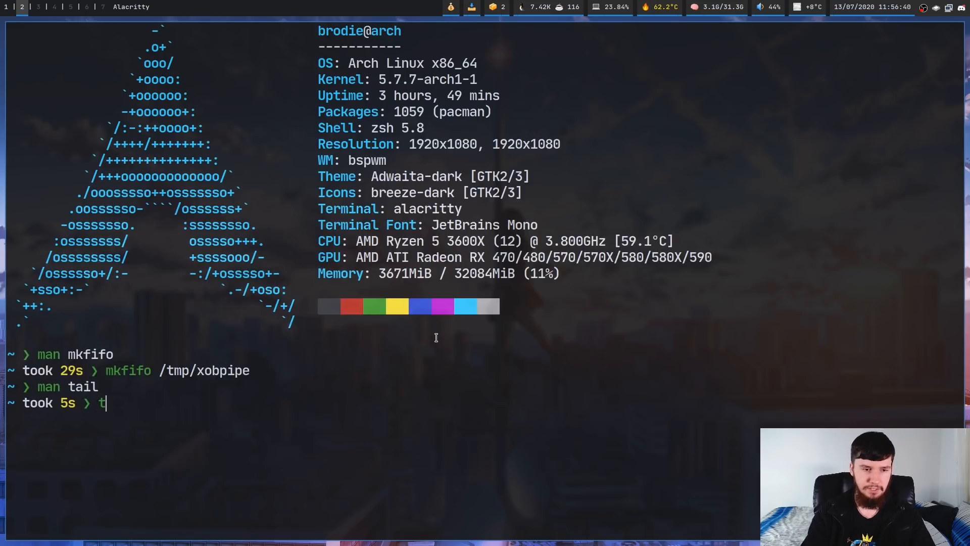
Start xob fed by 'tail -f /tmp/xobpipe | xob'
type("ail -f")
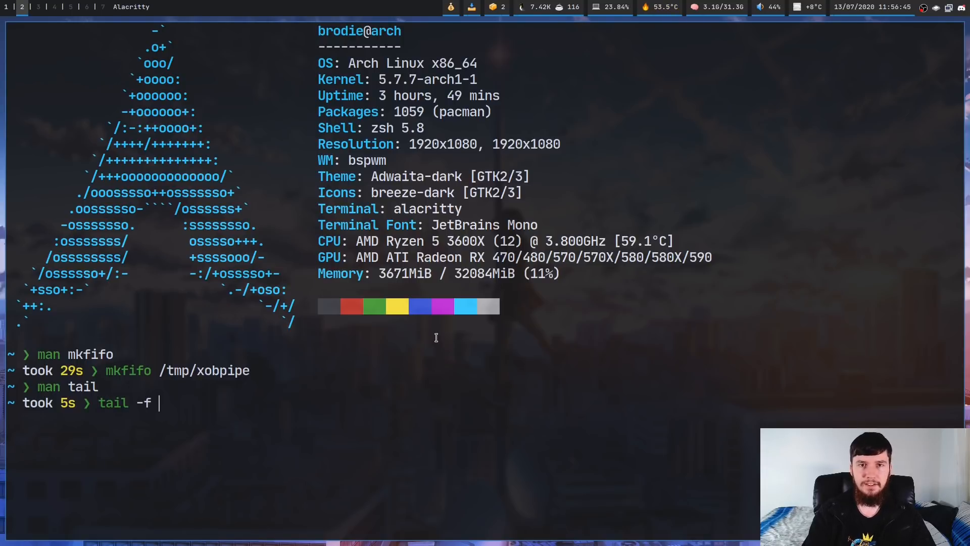
type("/tmp/")
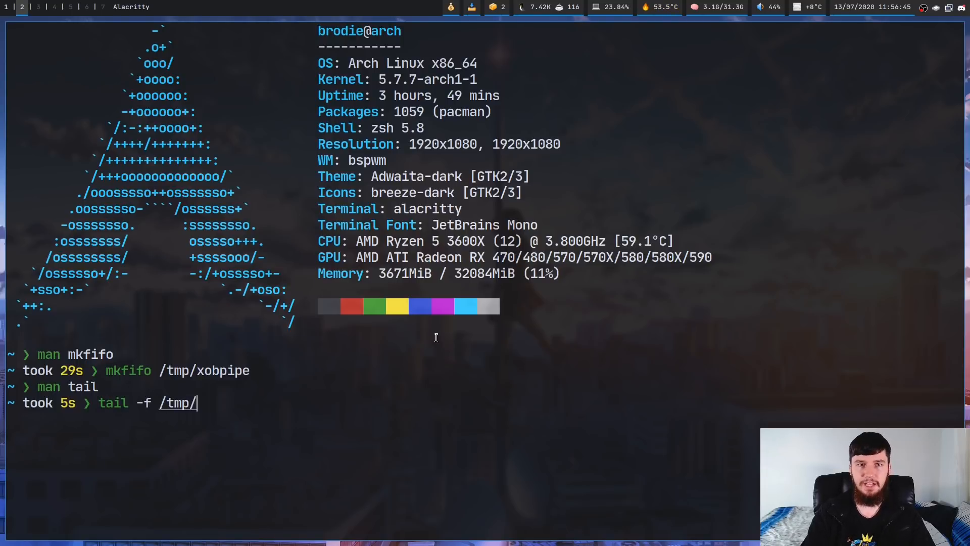
type("xobpipe |")
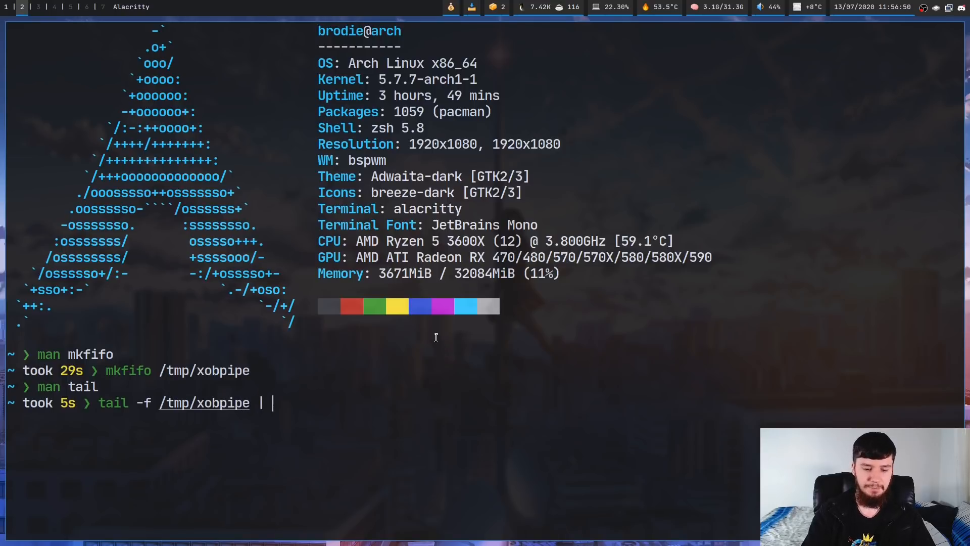
type("xob")
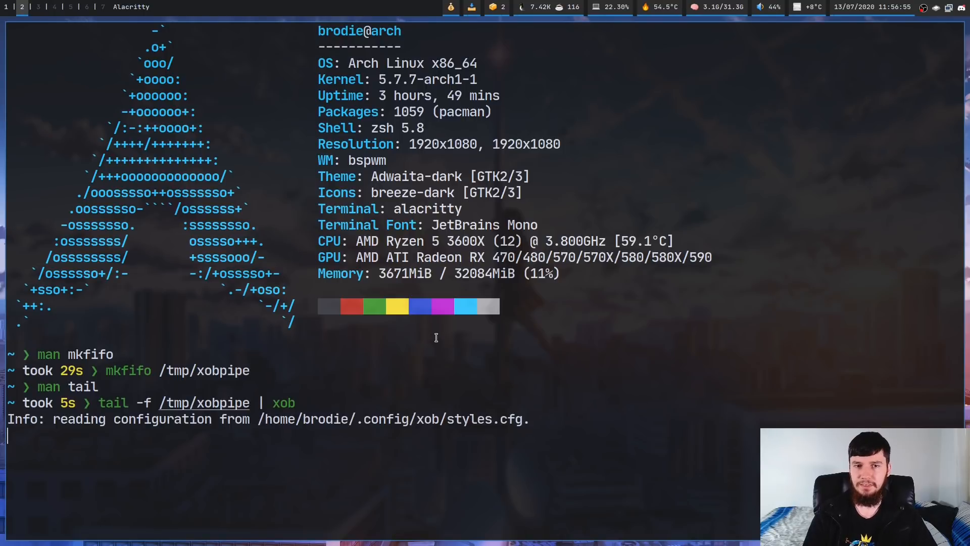
mouse_move(527, 428)
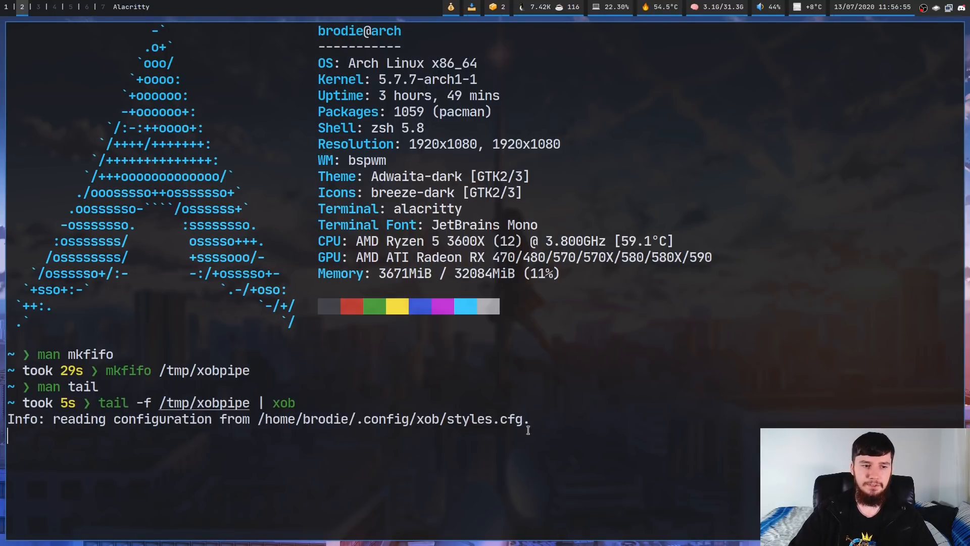
mouse_move(3, 337)
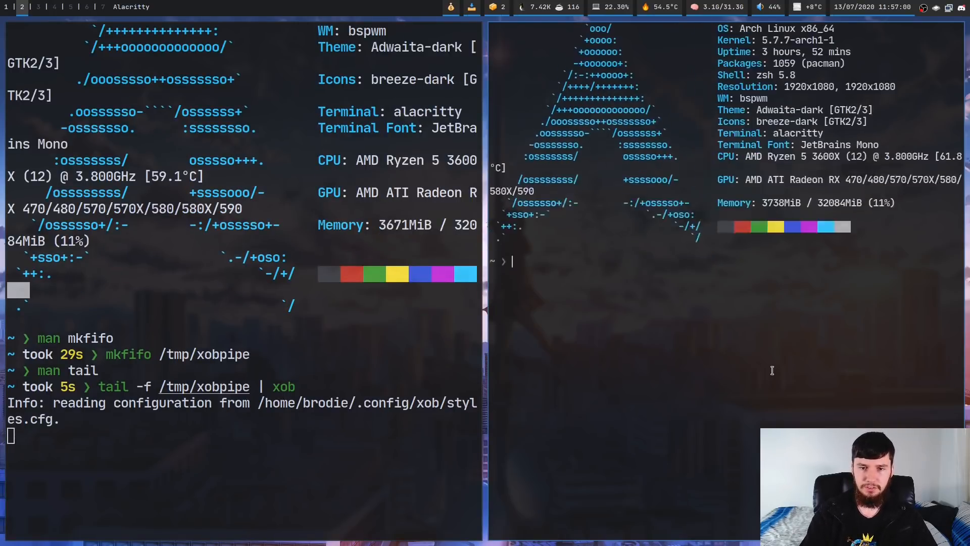
Run 'echo 42 > /tmp/xobpipe' in the second terminal so xob logs 42/100
type("echo")
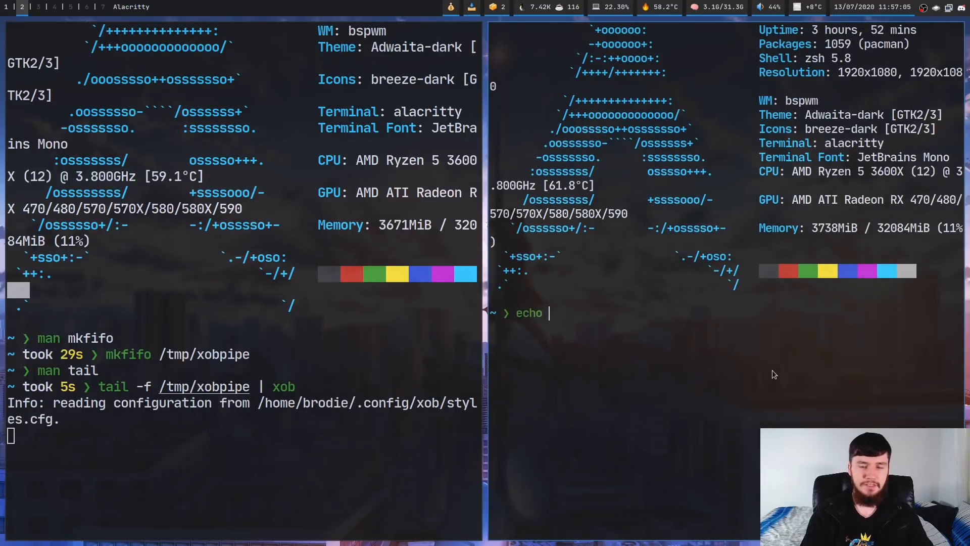
type("42 > /")
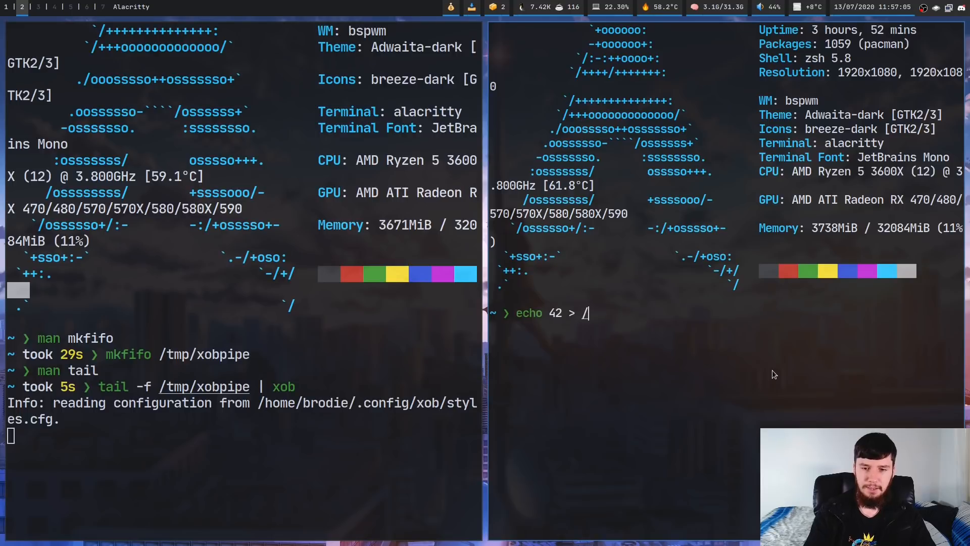
type("tmp/xobpipe")
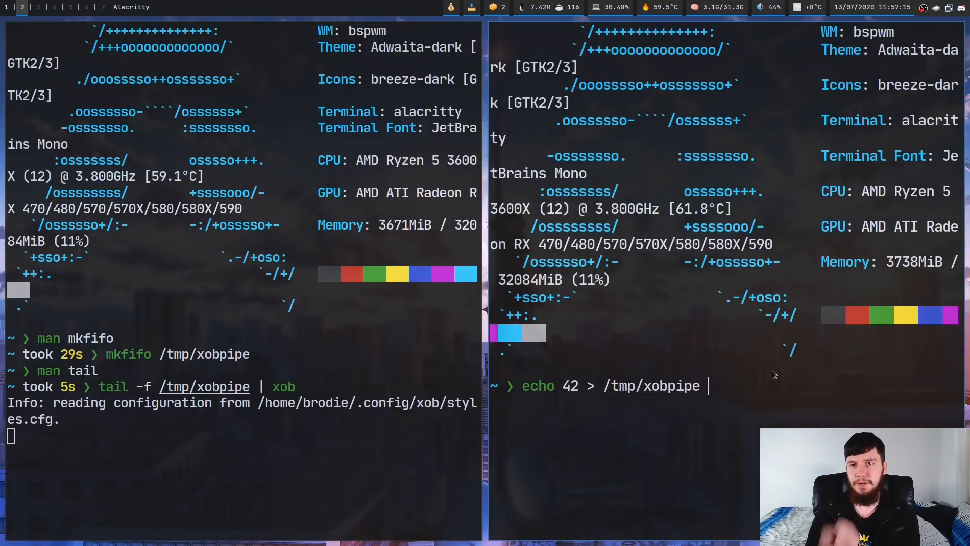
key("Return")
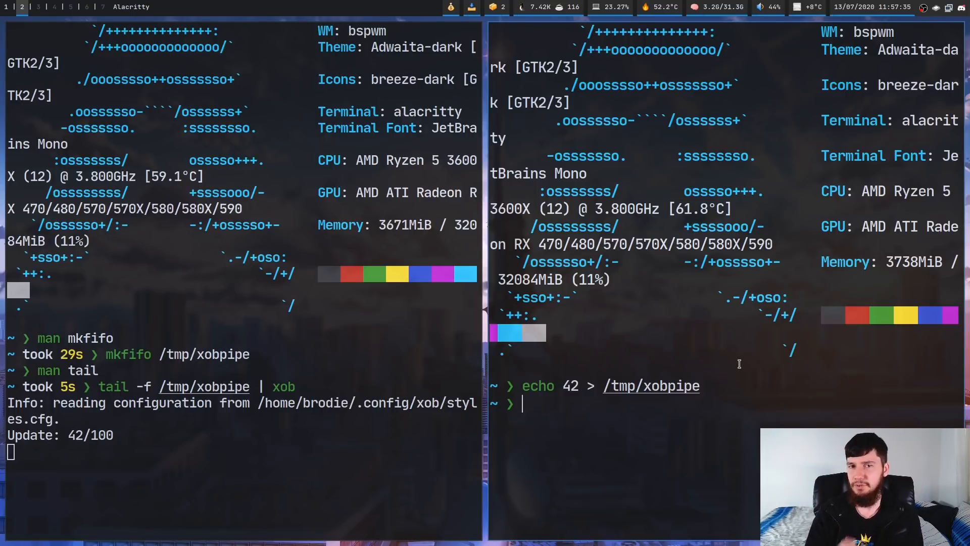
Stop xob and restart it with the bspwm style (-s bspwm)
key("ctrl+c")
type("tail -f /tmp/xobpipe | xob")
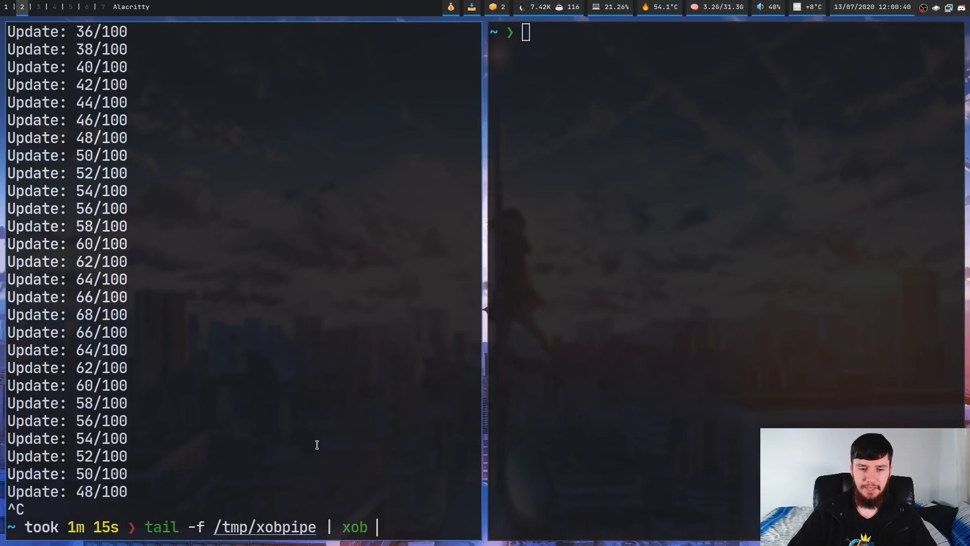
type("-s")
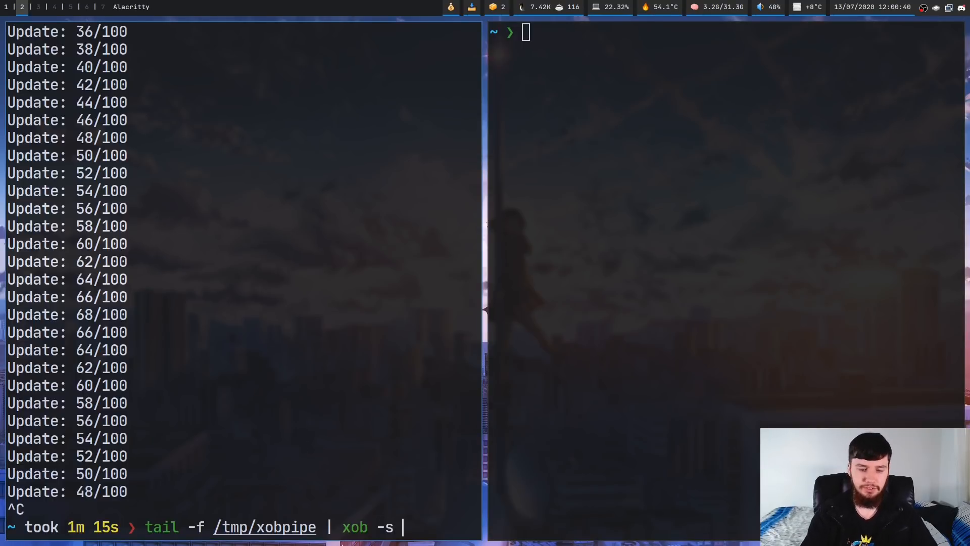
type("bspwm")
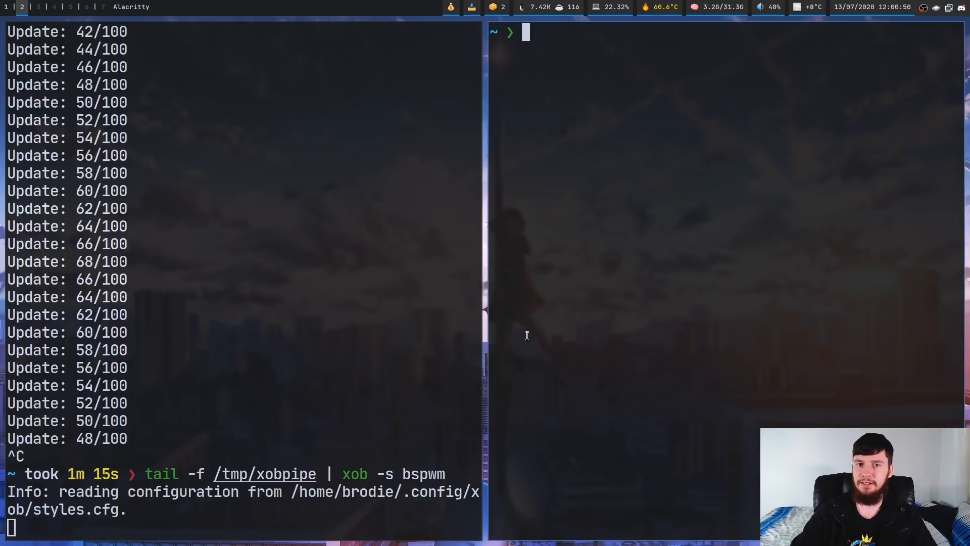
Send 10 into /tmp/xobpipe, then recall the echo command to edit its value
type("echo 10 > /tmp/xobpipe")
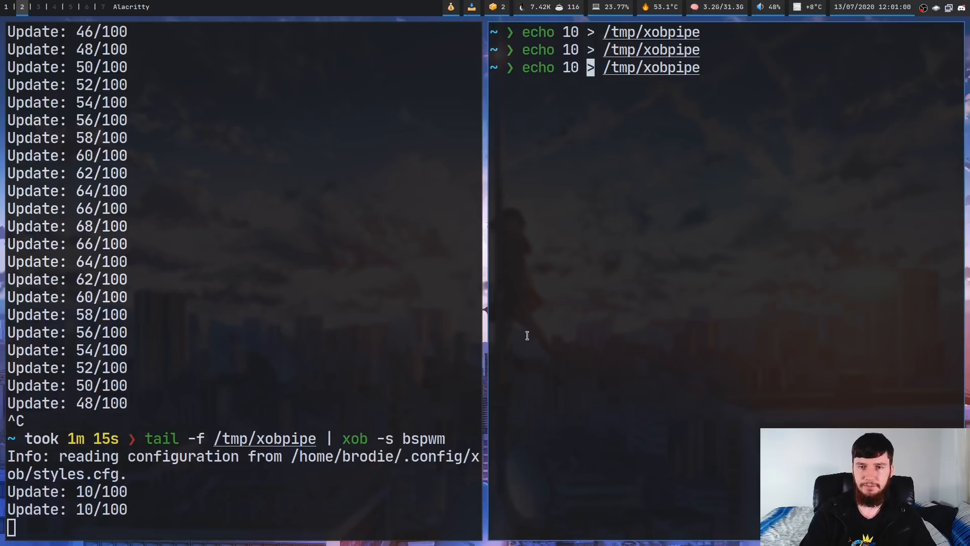
key("BackSpace")
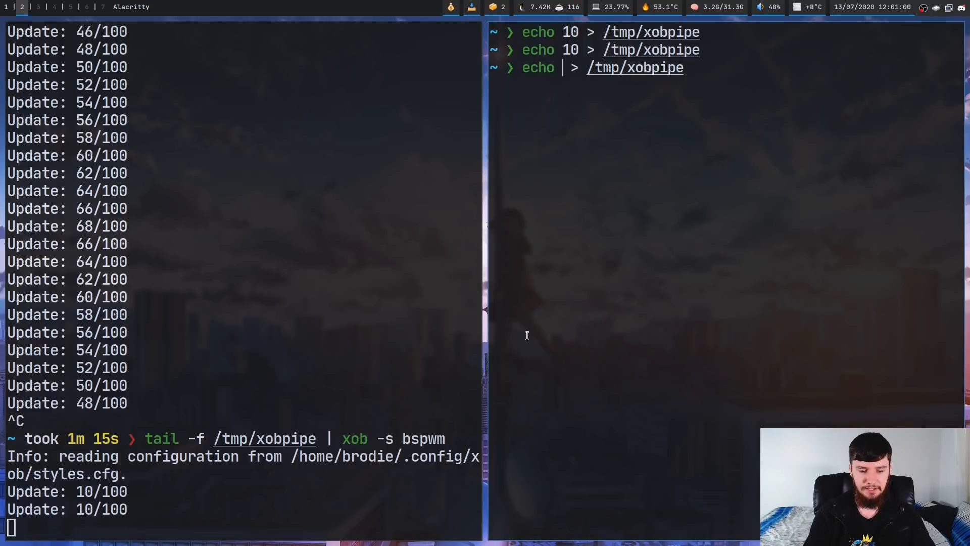
type("47")
key("Return")
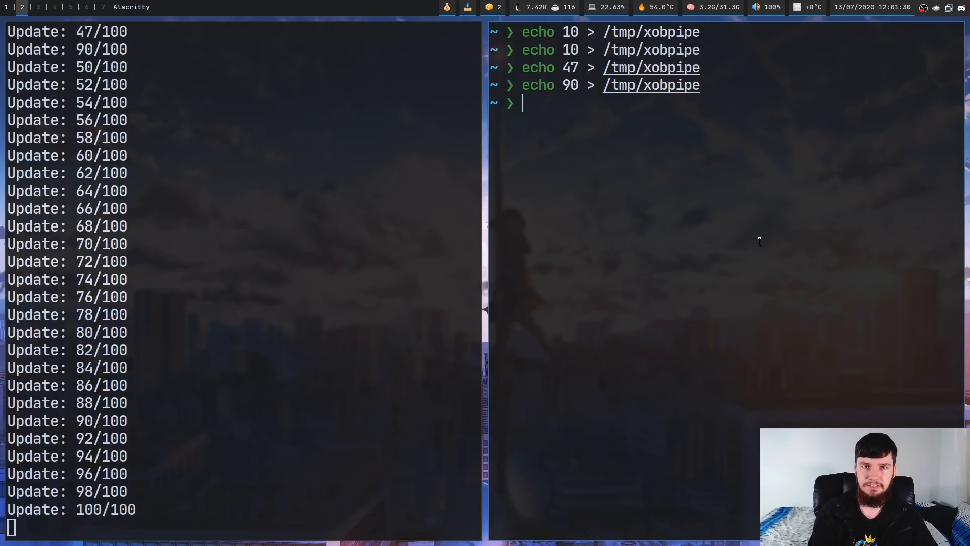
Scroll the xob pane to review the logged update values
scroll("down", 3)
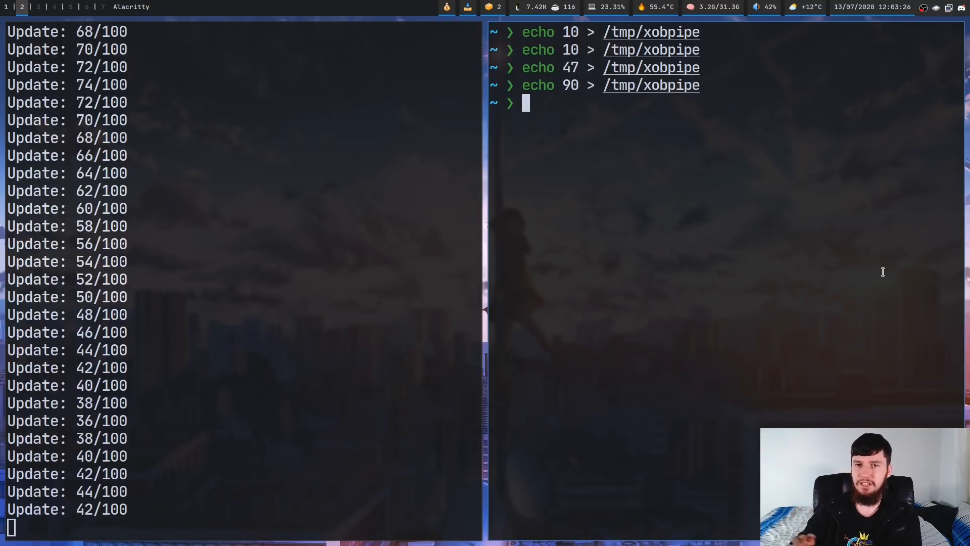
Send alternate-mode '!' values such as 90! into /tmp/xobpipe
type("echo 90 > /tmp/xobpipe")
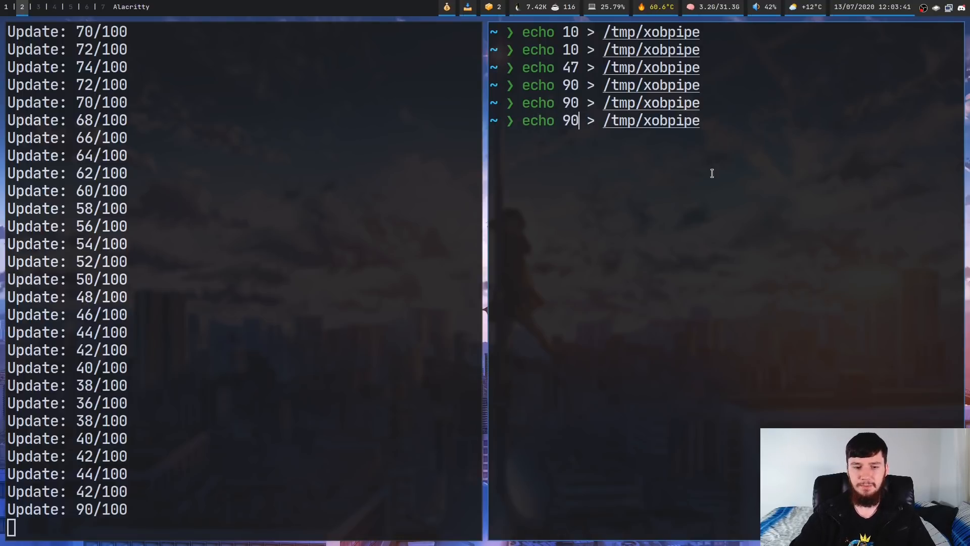
type("!")
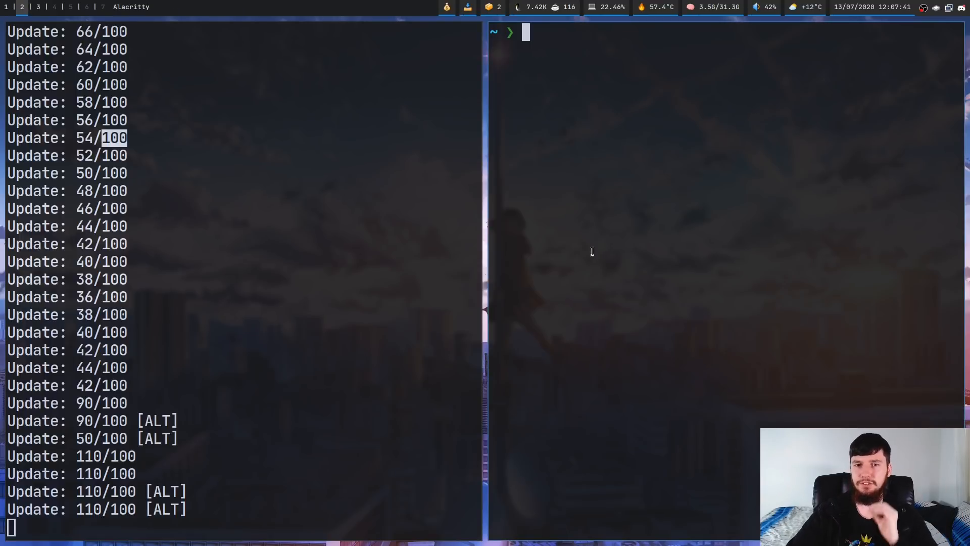
Send 110 and then the alternate value 110! into /tmp/xobpipe
type("echo 110 > /tmp/xobpipe")
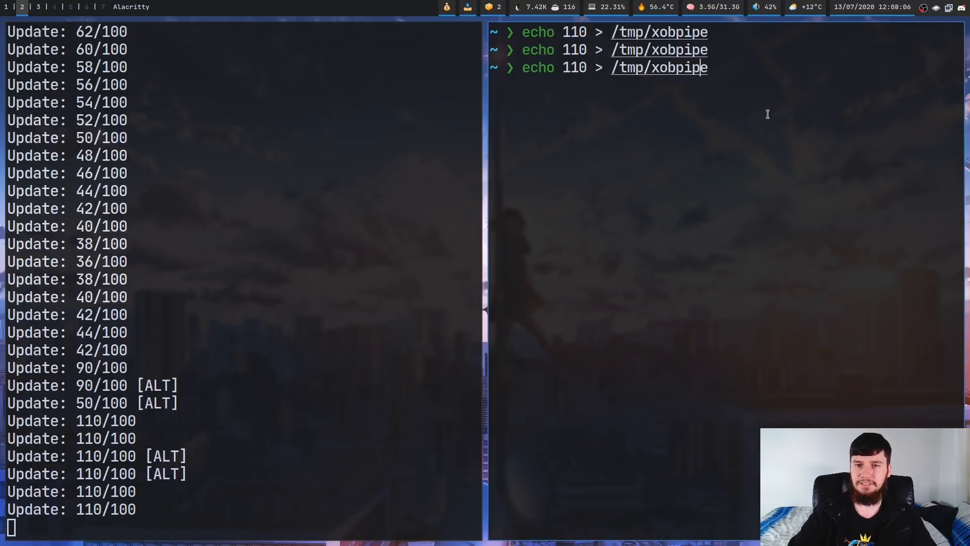
type("!")
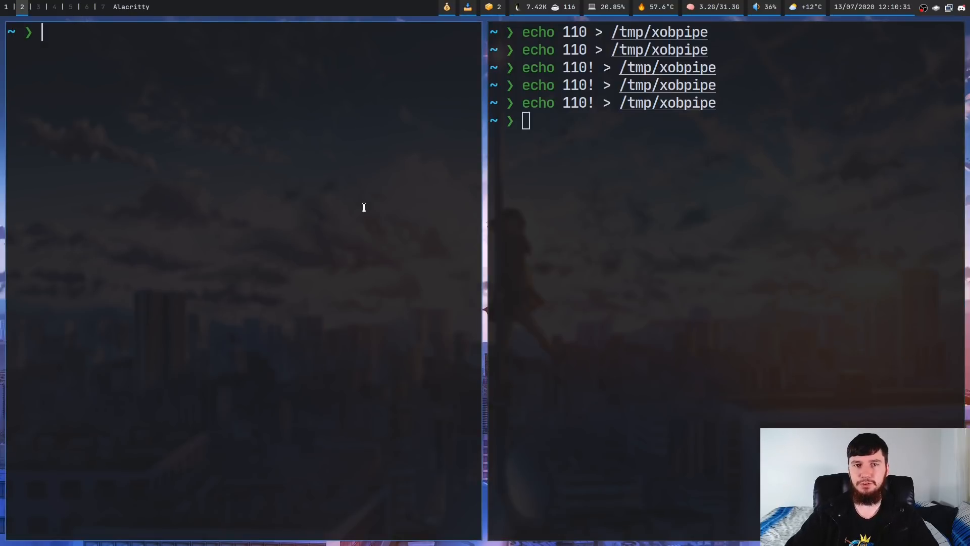
Run 'tail -f /tmp/xobpipe | xob -s bspwm -m 50' to restart the bar
type("tail -f /tmp/xobpipe | xob -s bspwm -m 50")
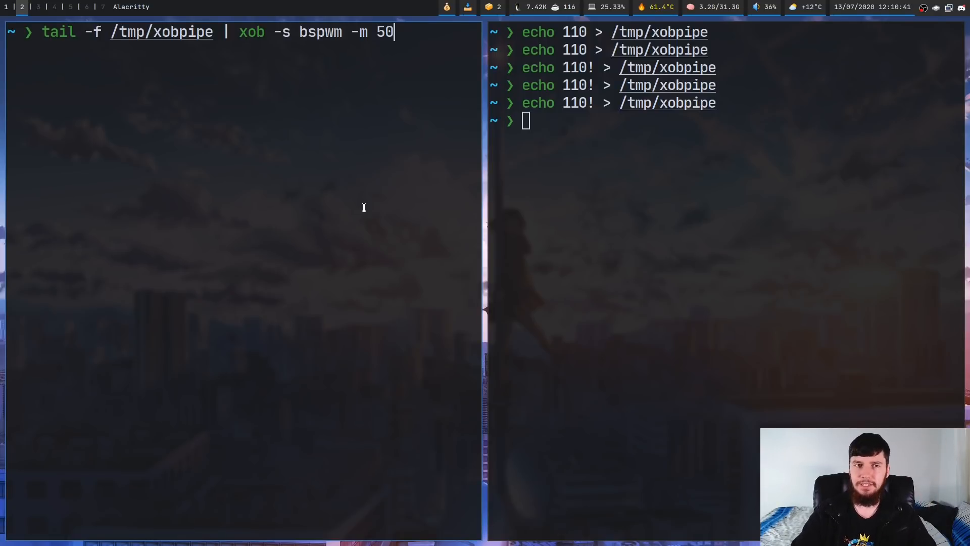
key("Return")
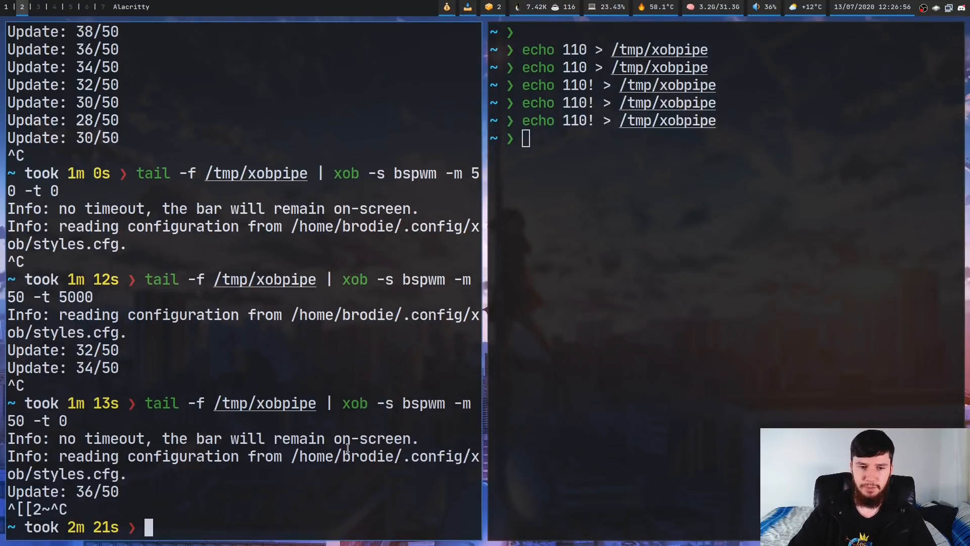
Double-click in the left pane's file manager showing ~/.config/autostart
double_click(344, 457)
type("/")
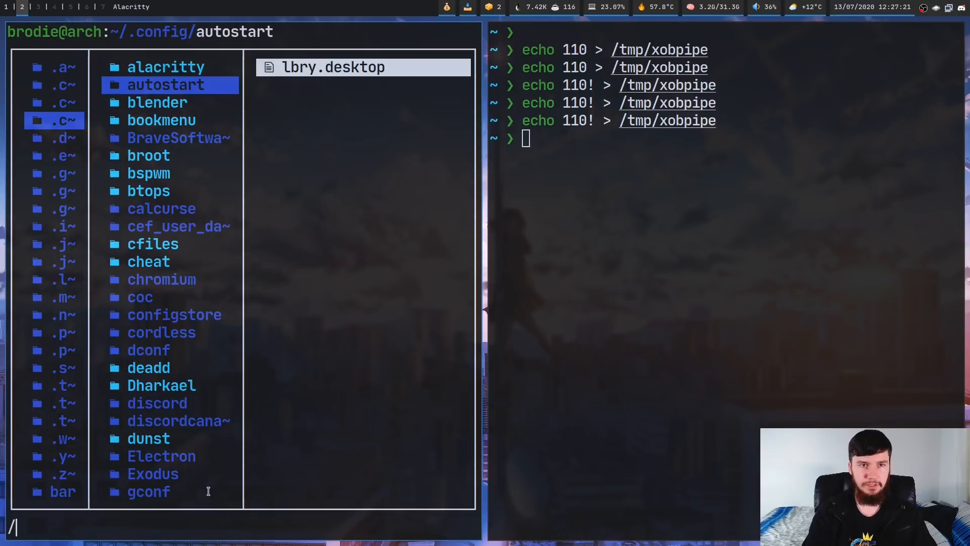
Search in ranger for the xob configuration folder
type("xo")
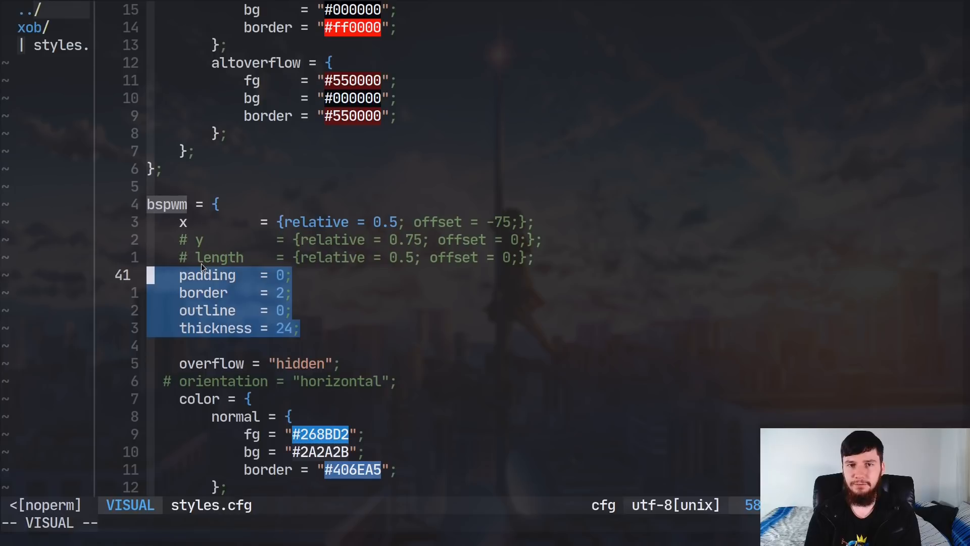
mouse_move(275, 270)
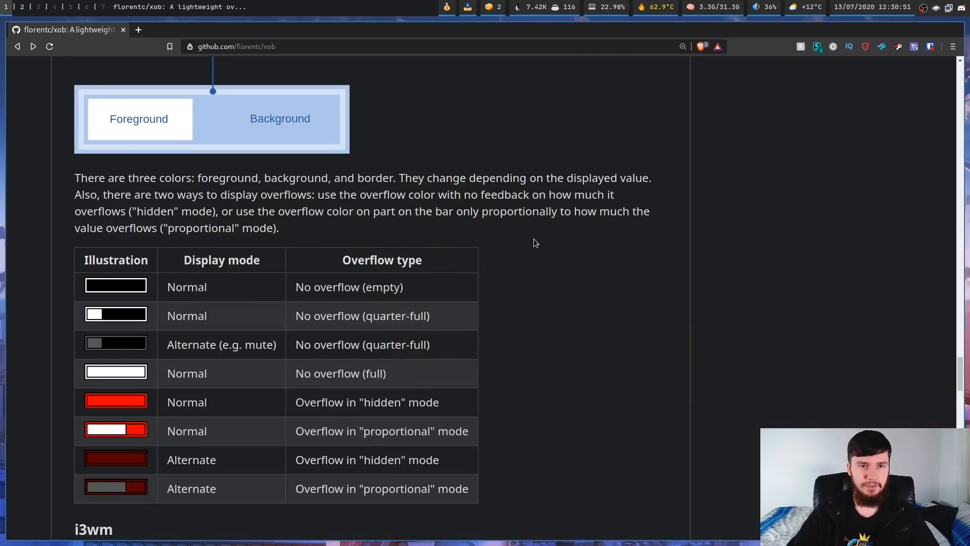
Mark the top-left example's 0.0 x and 0.3 length, then scroll to the Size and borders section
scroll("down", 3)
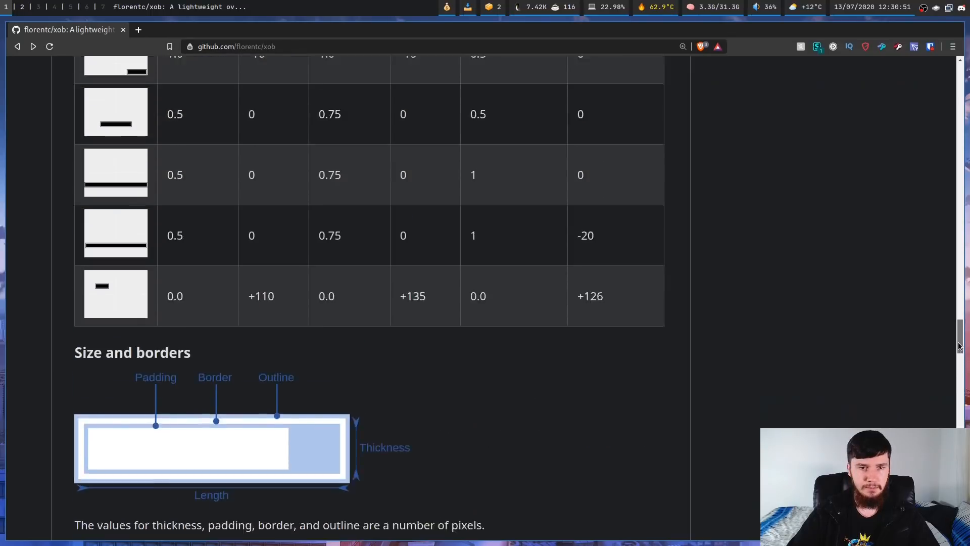
scroll("up", 3)
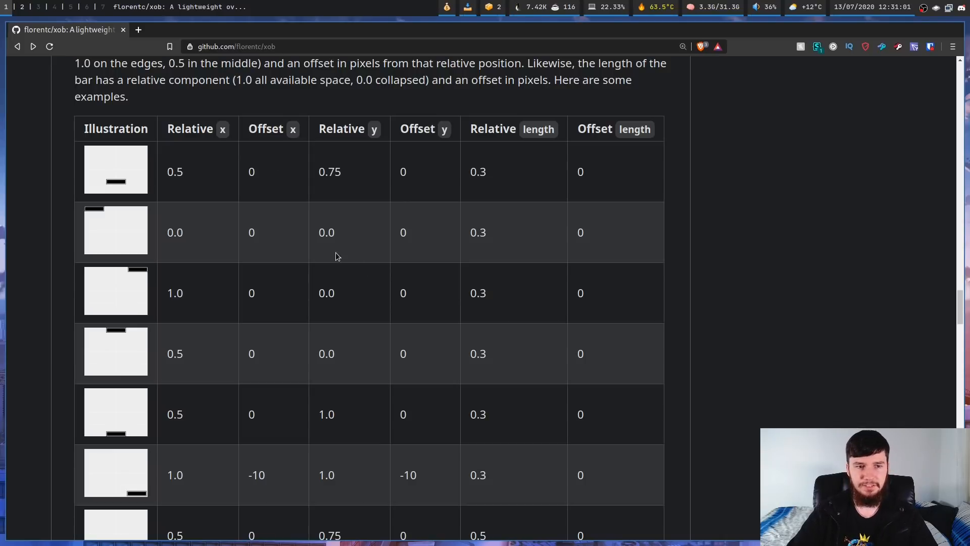
mouse_move(579, 249)
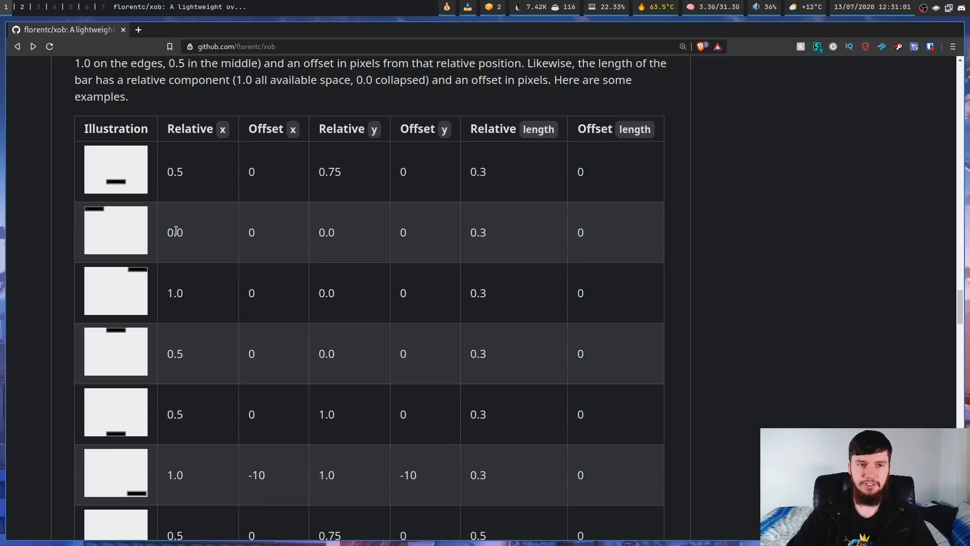
double_click(175, 232)
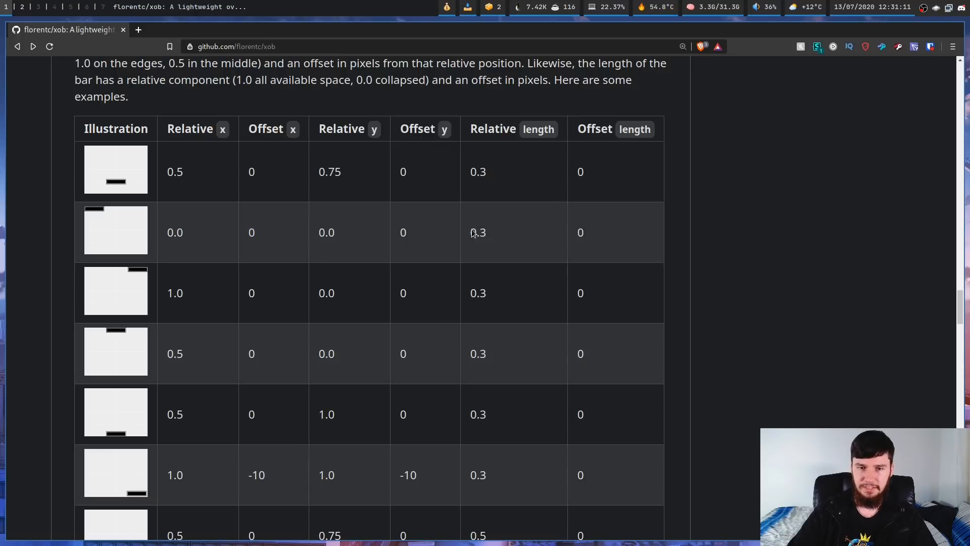
double_click(478, 232)
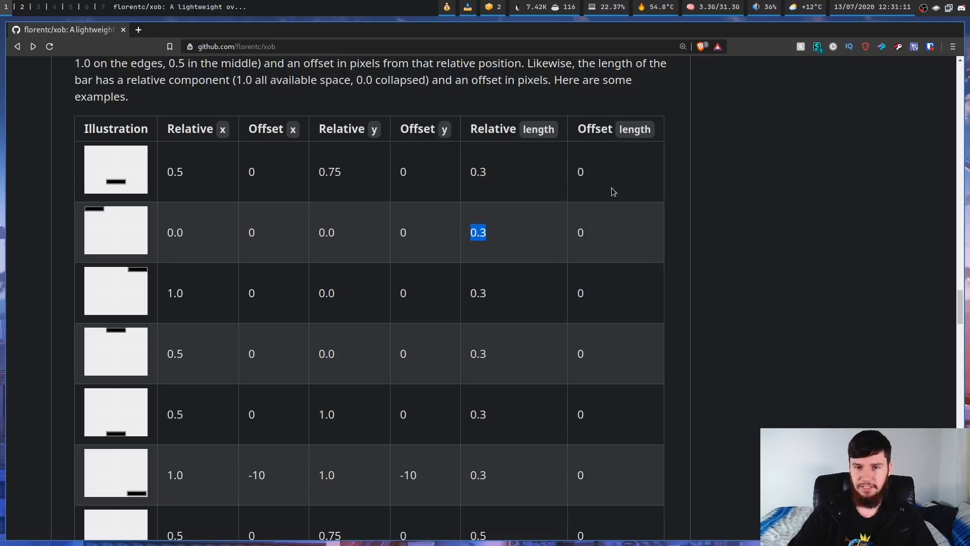
scroll("down", 3)
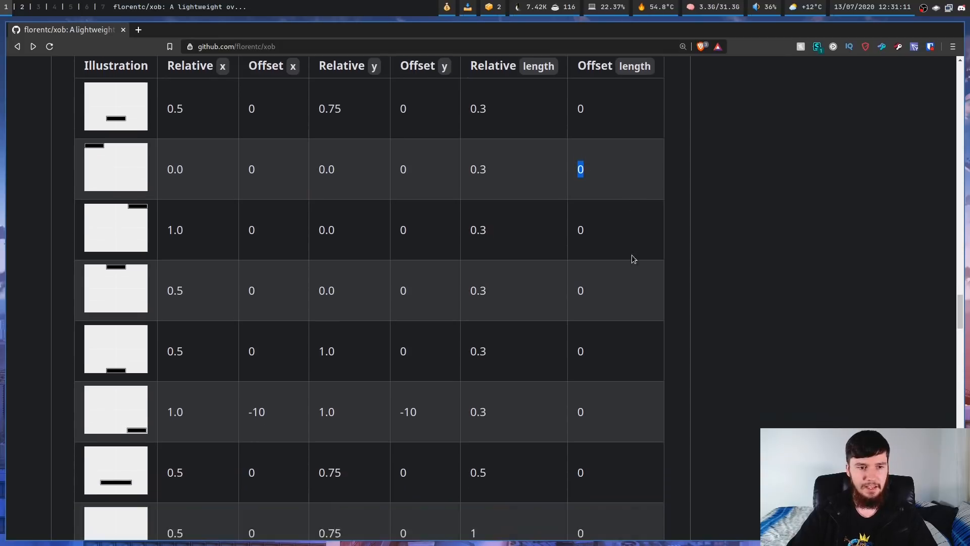
scroll("down", 3)
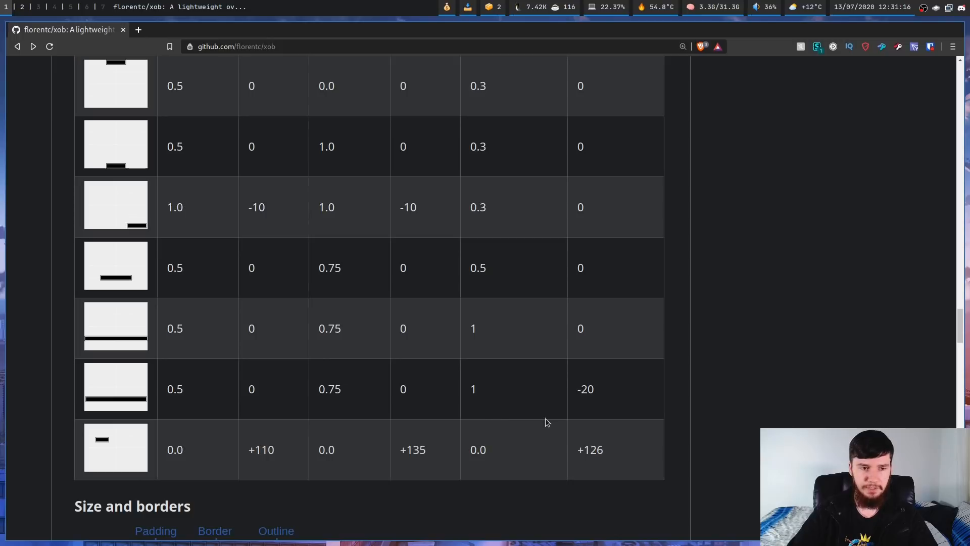
scroll("down", 3)
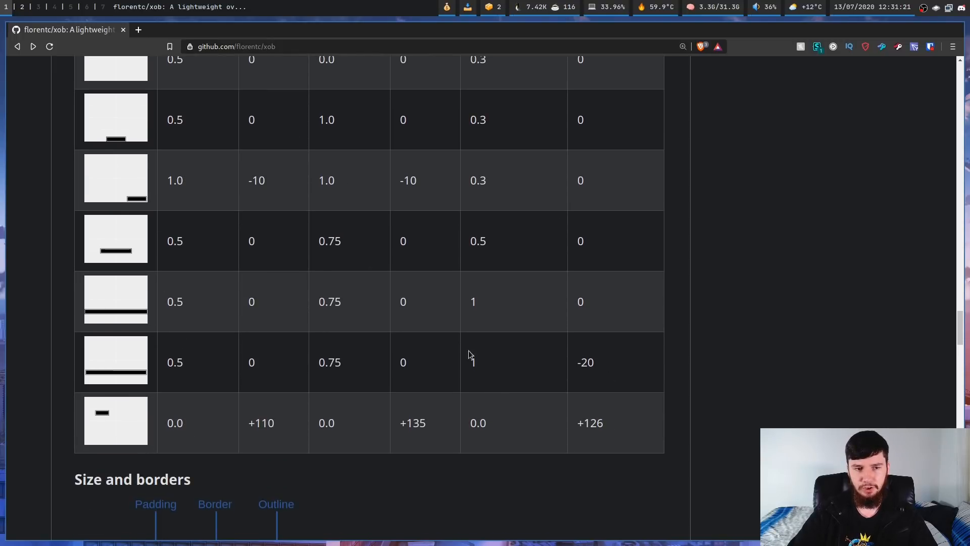
mouse_move(396, 403)
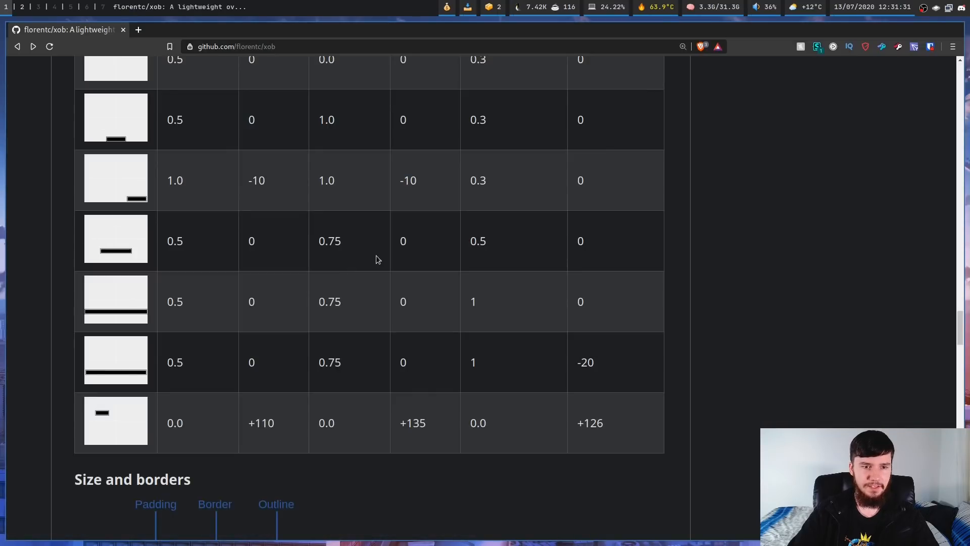
Scroll to the padding, border, outline, thickness and length diagram and Colors section
scroll("down", 3)
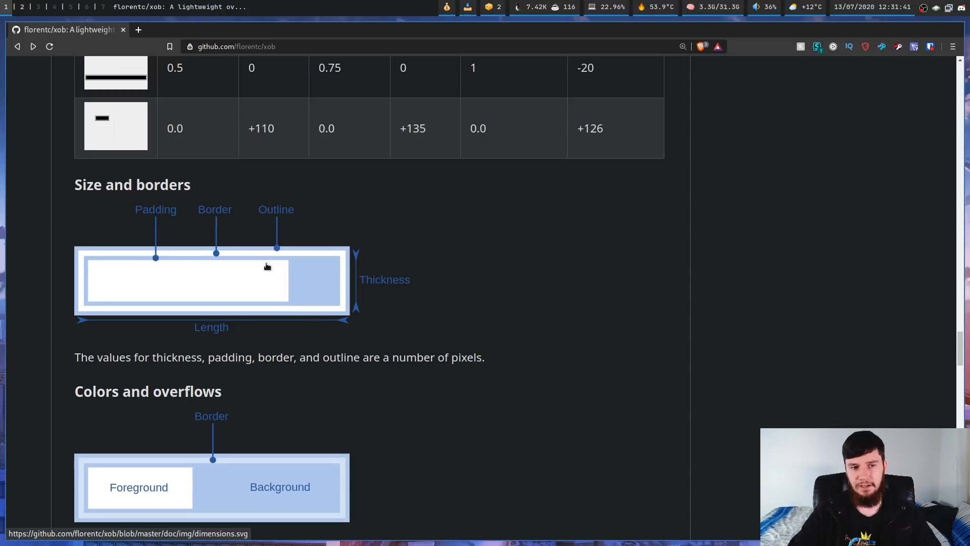
mouse_move(246, 259)
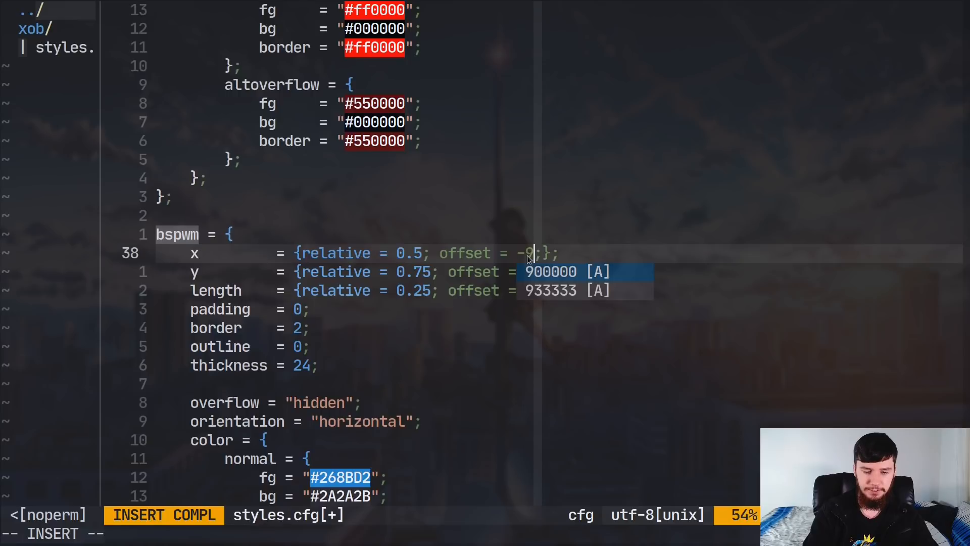
Leave insert mode to save the bspwm style's x offset of -960
key("Escape")
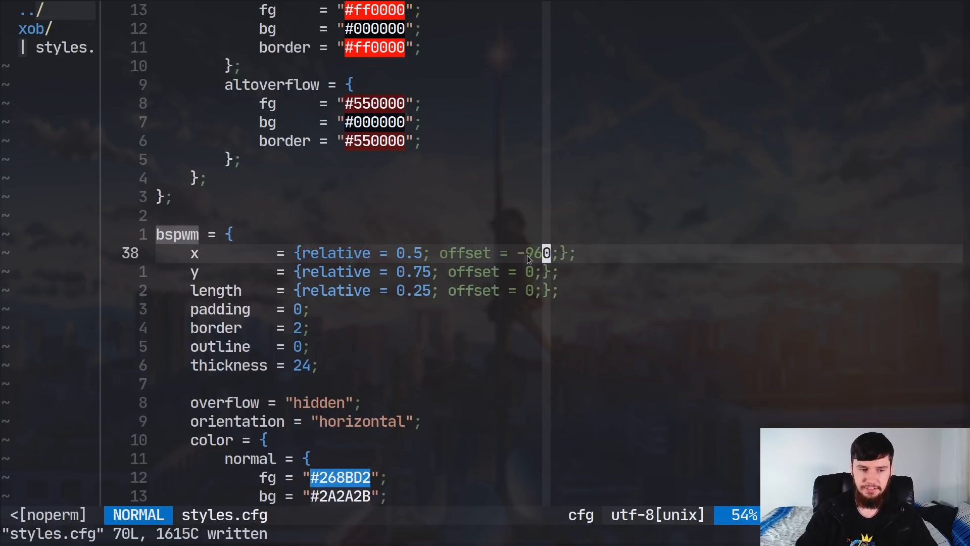
mouse_move(524, 373)
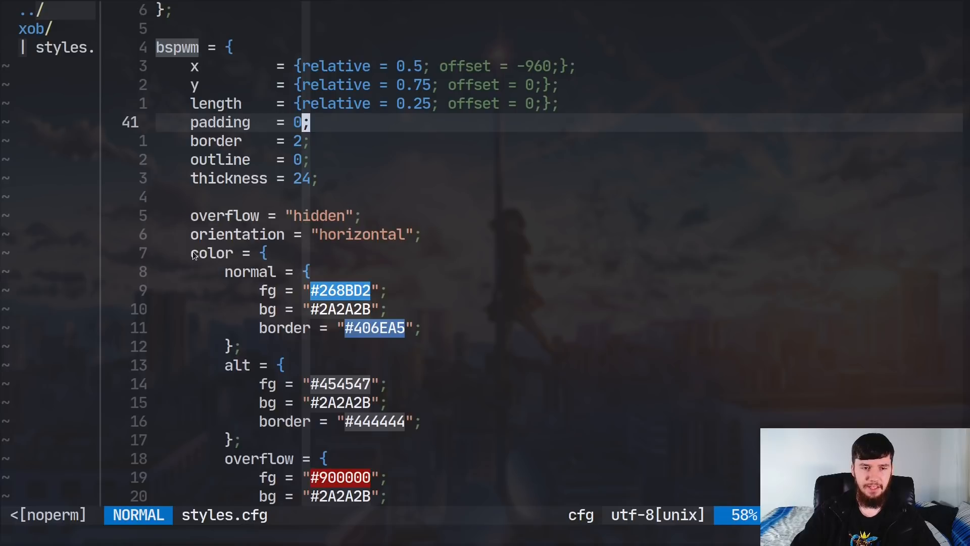
Scroll through the bspwm block's sizing and colour settings
scroll("down", 3)
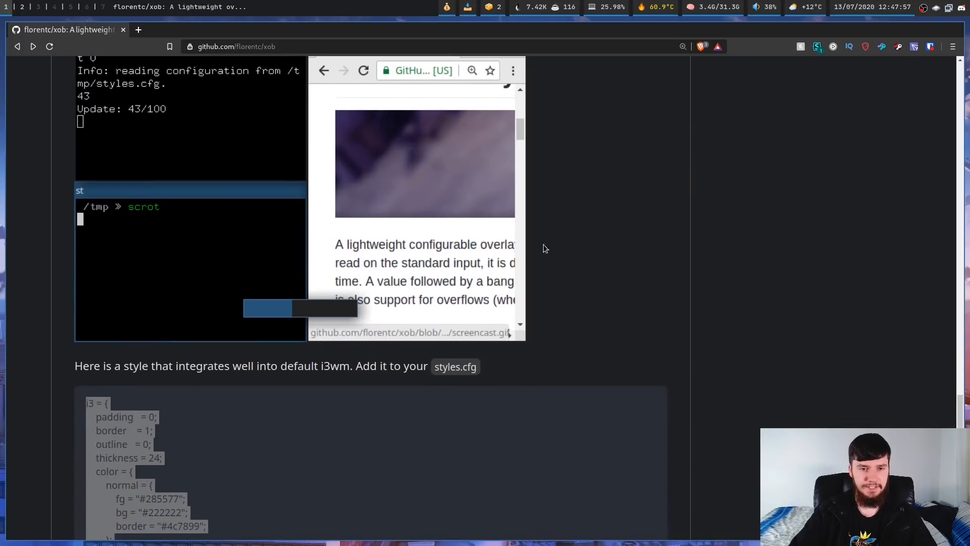
Scroll the README down to the suggested i3wm style code block
scroll("down", 3)
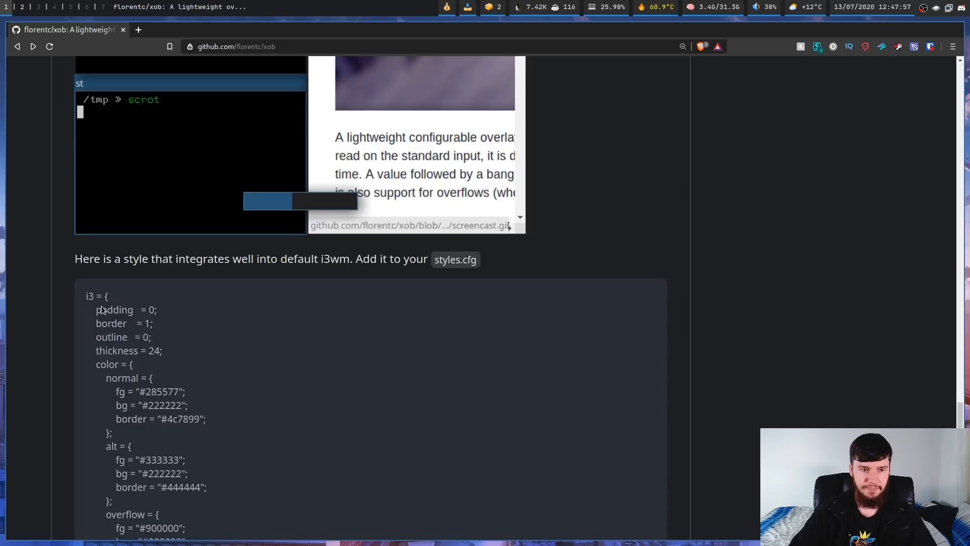
scroll("down", 3)
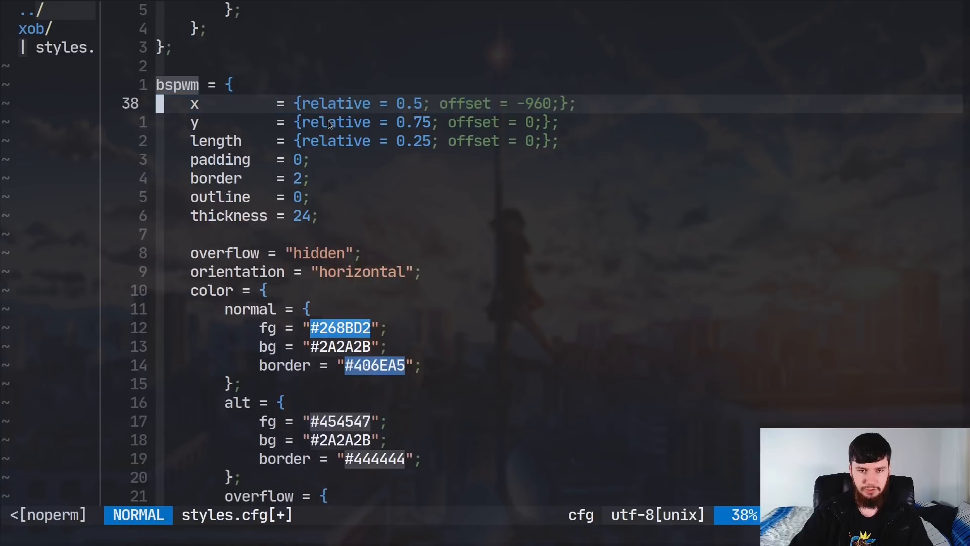
Scroll to the pasted i3 block and enter 7 into its x offset
scroll("down", 3)
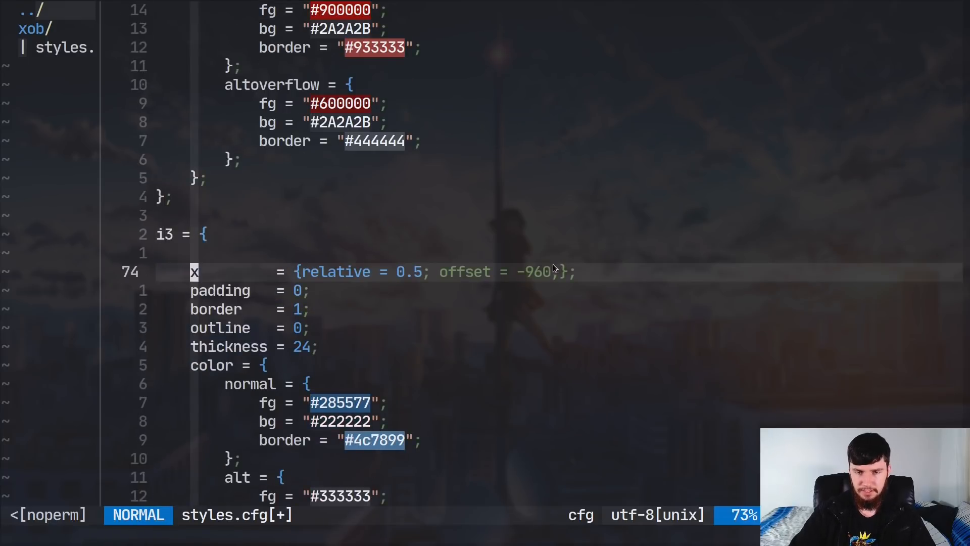
type("75")
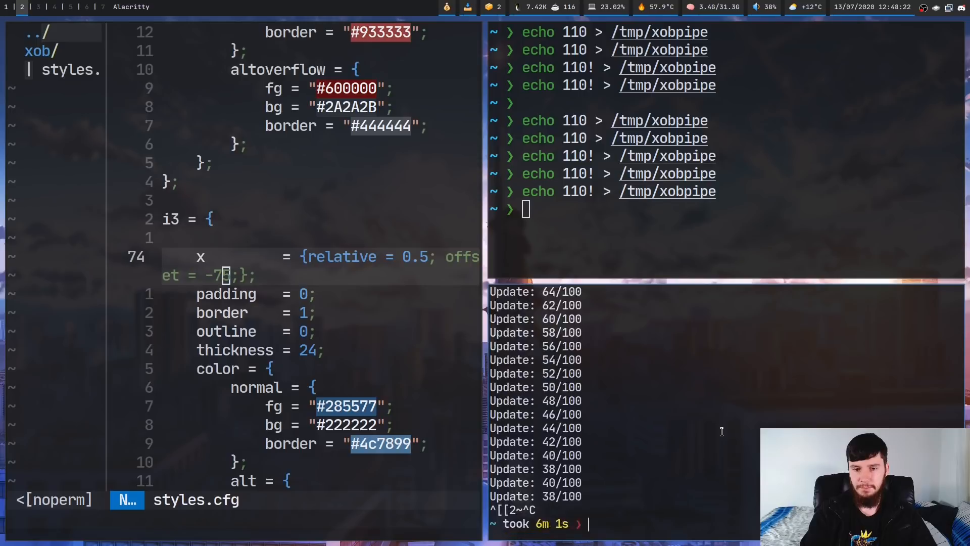
Run tail -f /tmp/xobpipe to follow the values written to the pipe
type("tail -f /tmp/xobpipe")
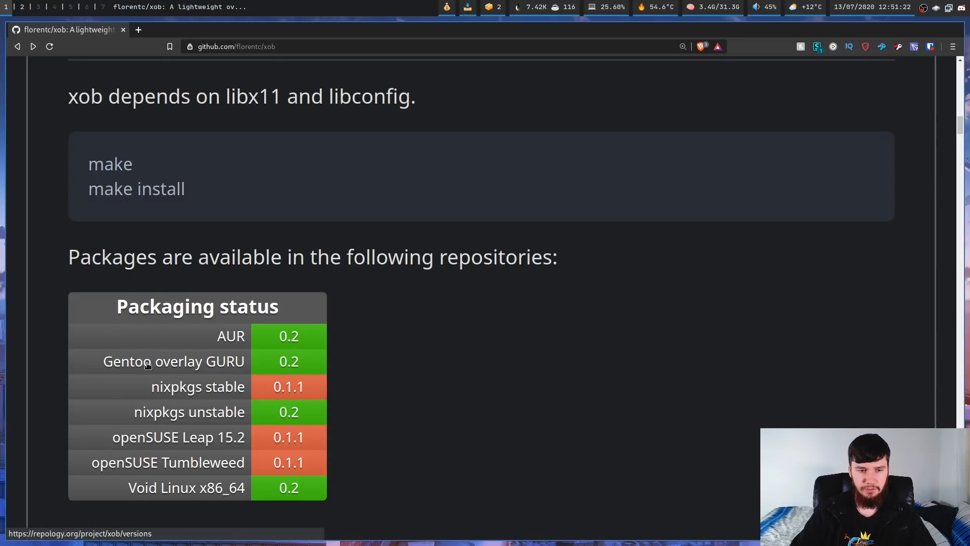
mouse_move(212, 386)
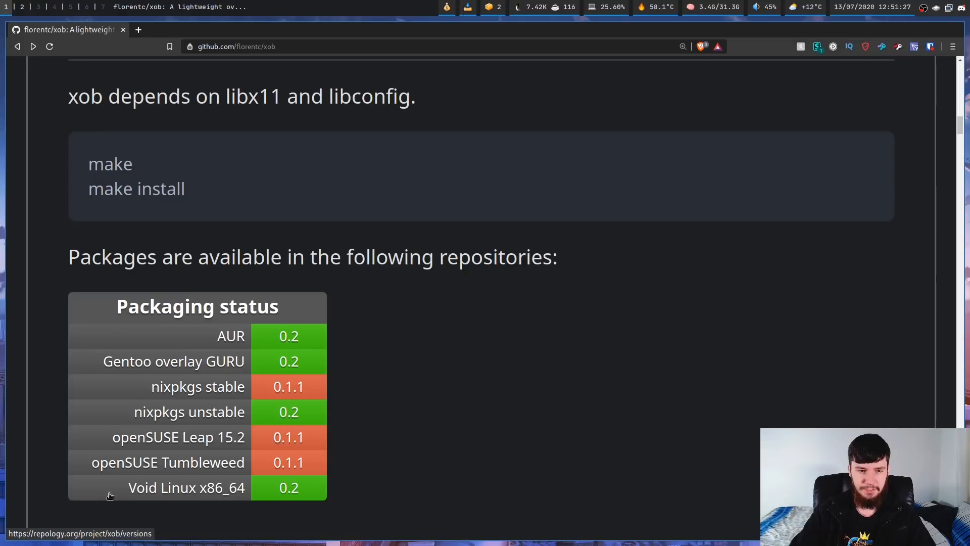
mouse_move(242, 494)
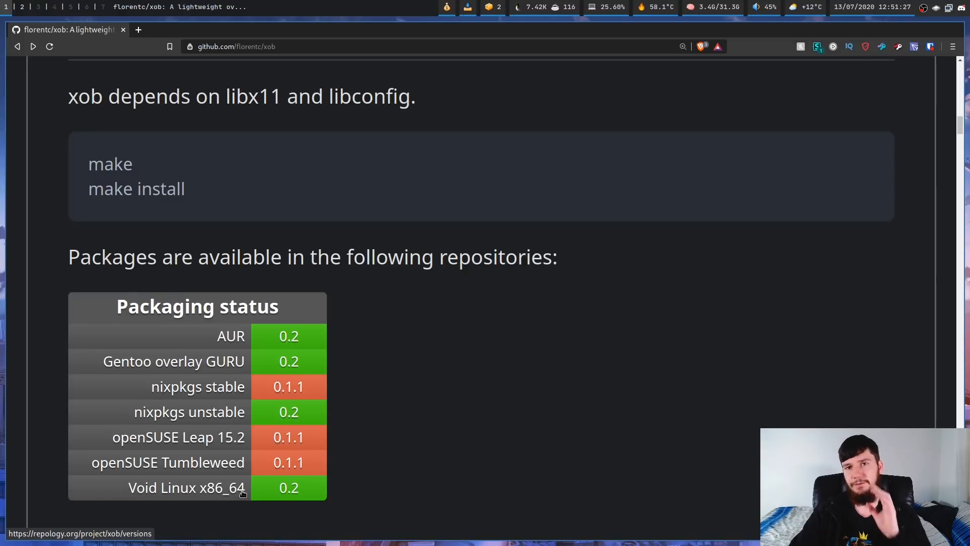
mouse_move(236, 505)
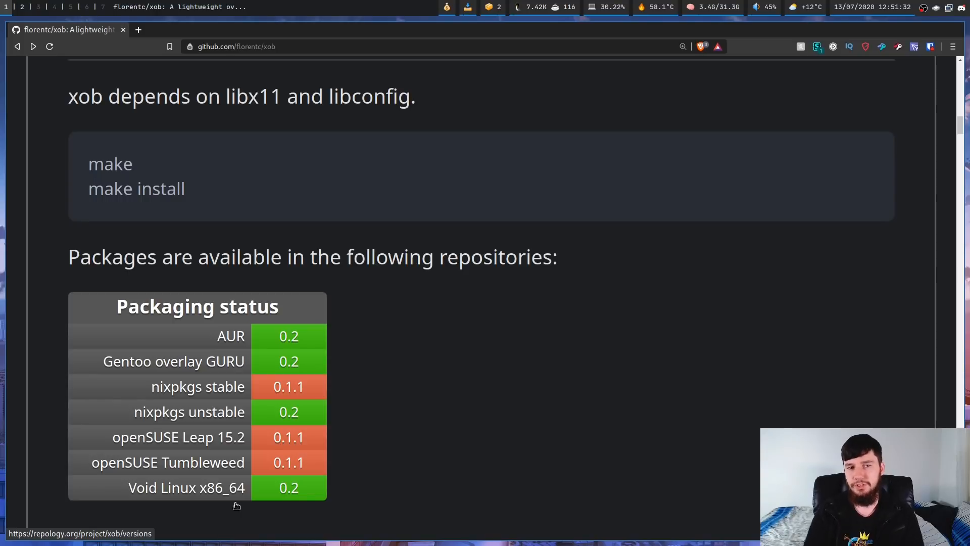
Highlight the make and make install commands, then clear the selection
left_click_drag(227, 96, 132, 164)
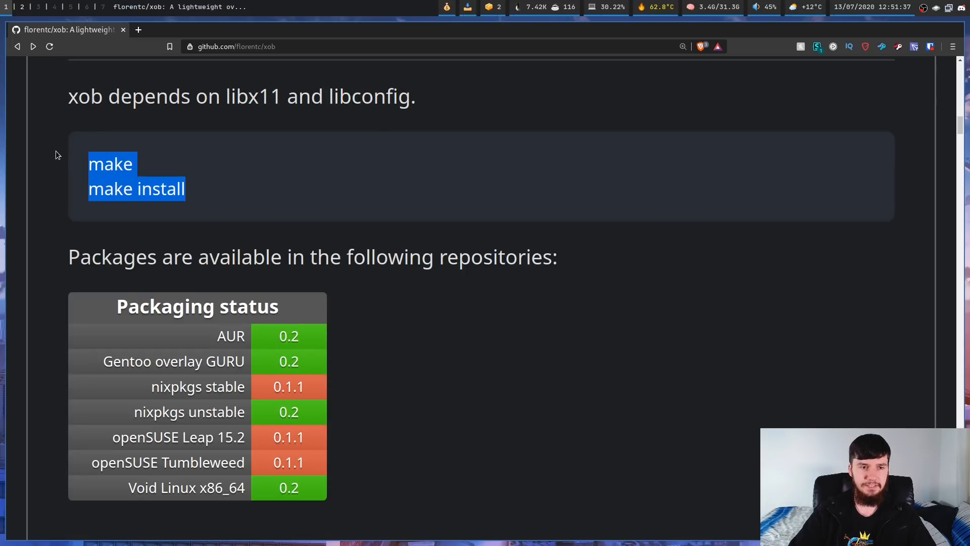
left_click(200, 217)
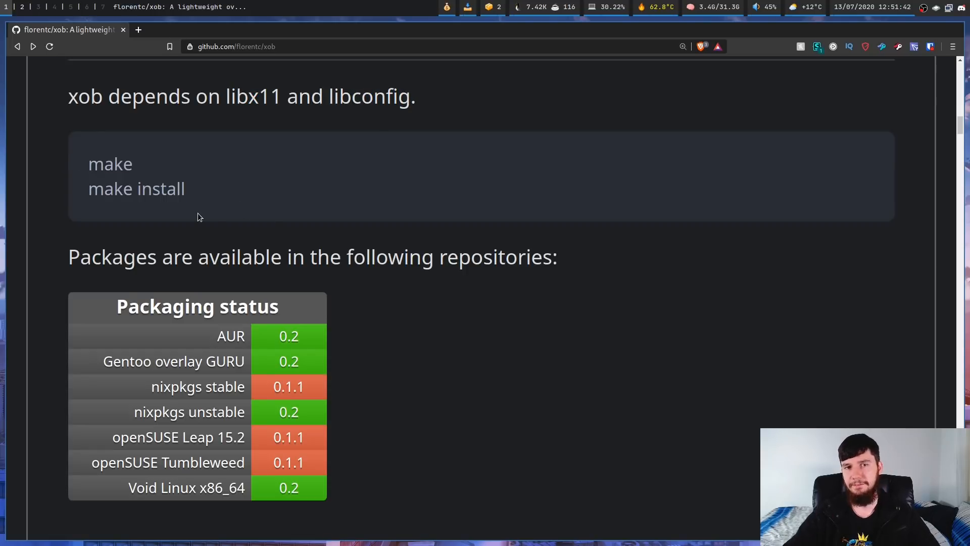
mouse_move(637, 279)
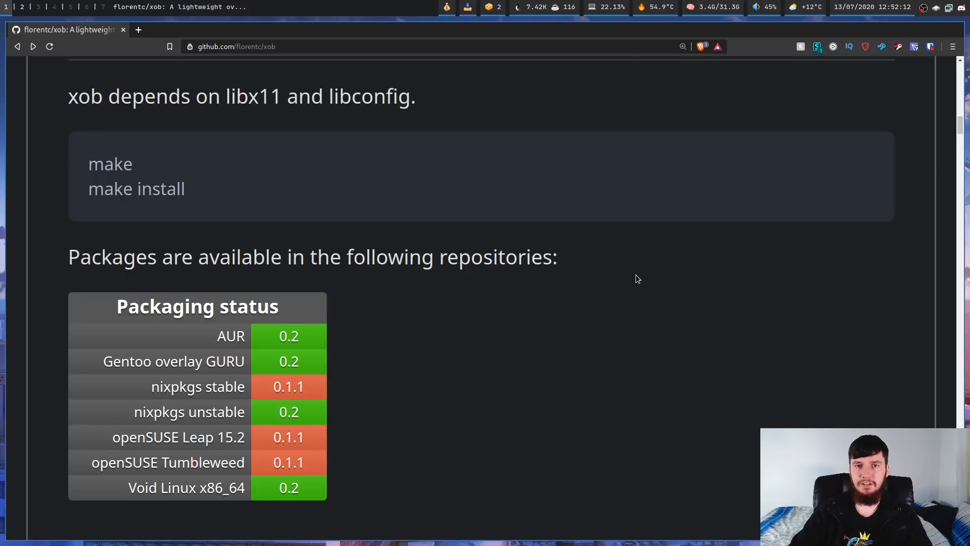